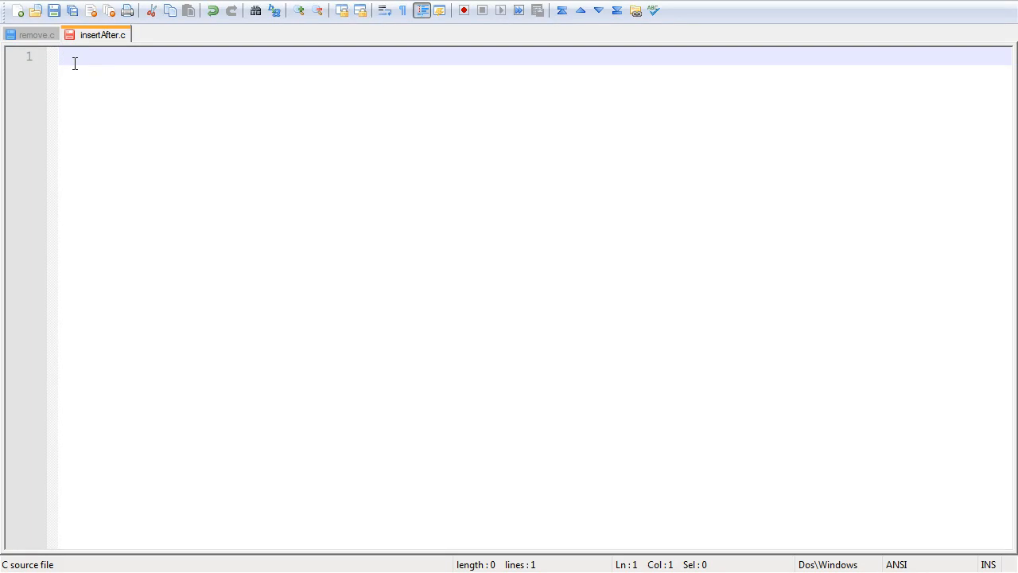
# Type 'singly linked list of integers' on line 1, followed by new blank lines.
pyautogui.write('singly linked l')
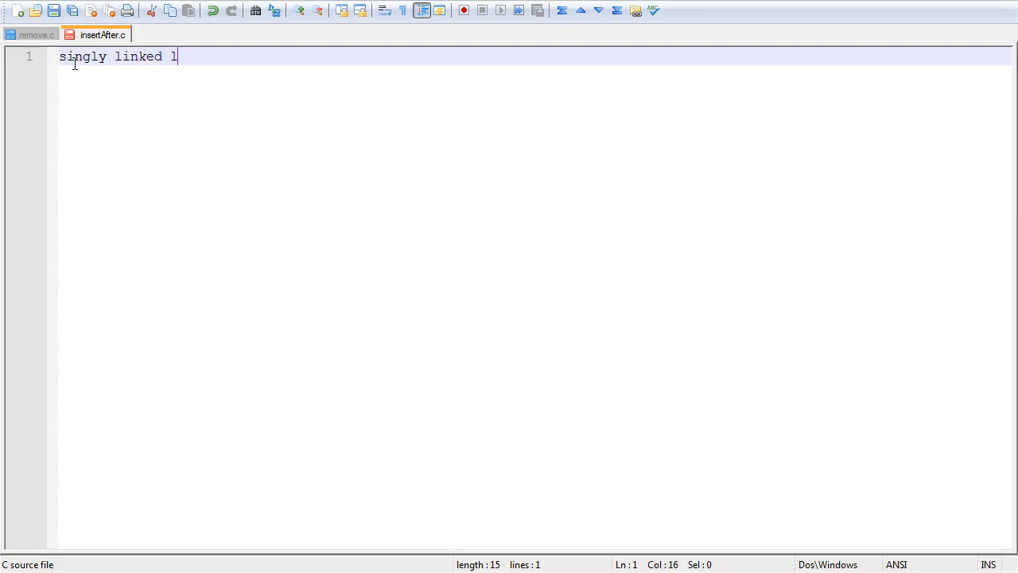
pyautogui.write('ist of integers')
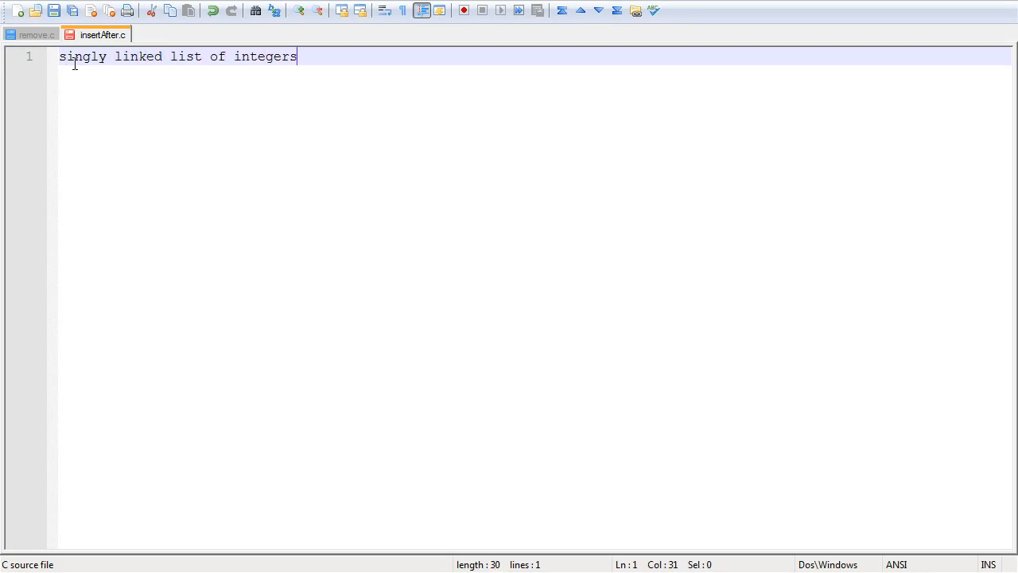
pyautogui.press('Enter')
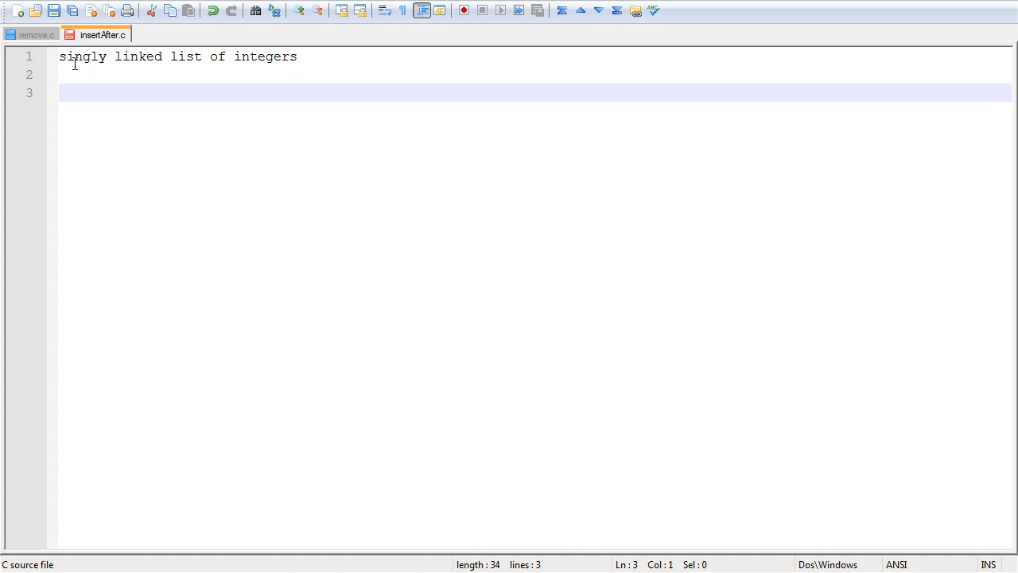
# Write the prototype 'int insertAfter(Element *elem, int data);' on line 3.
pyautogui.write('int')
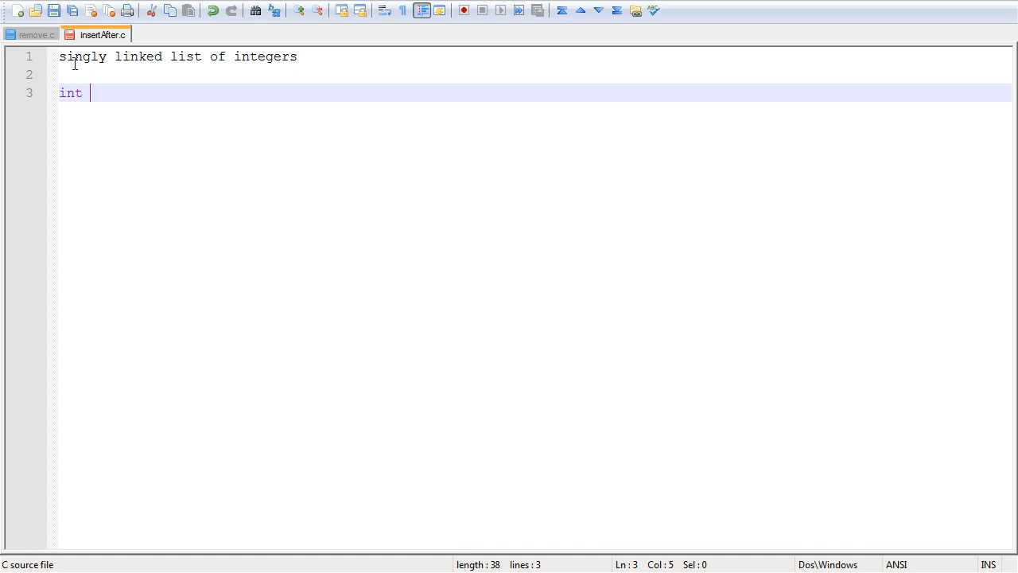
pyautogui.write('insert')
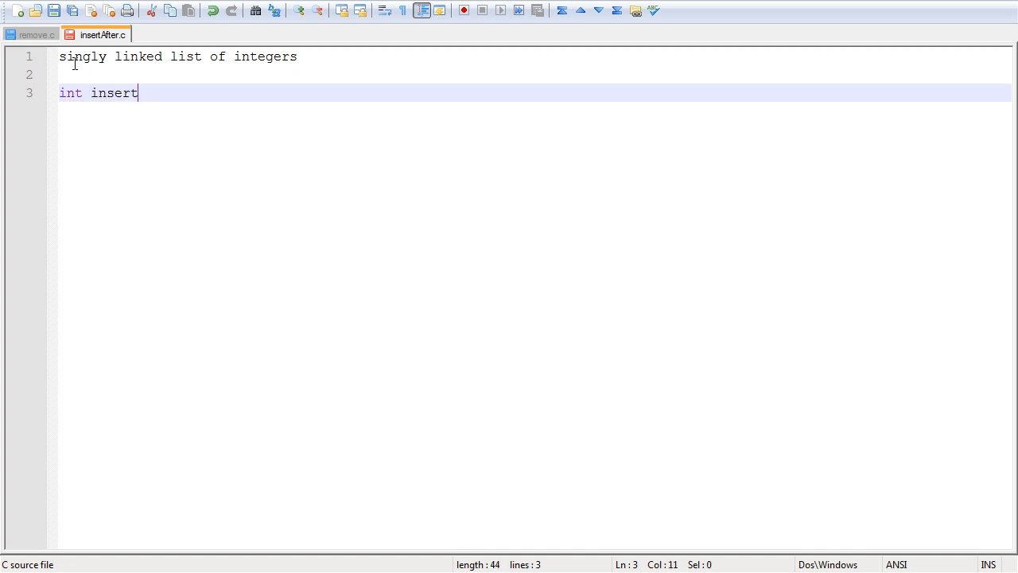
pyautogui.write('After')
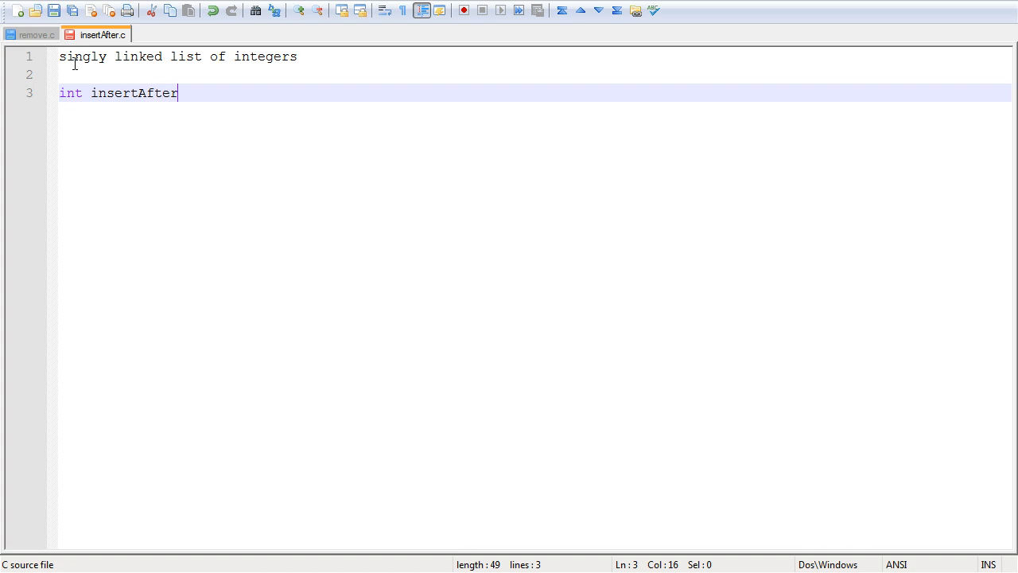
pyautogui.write('(')
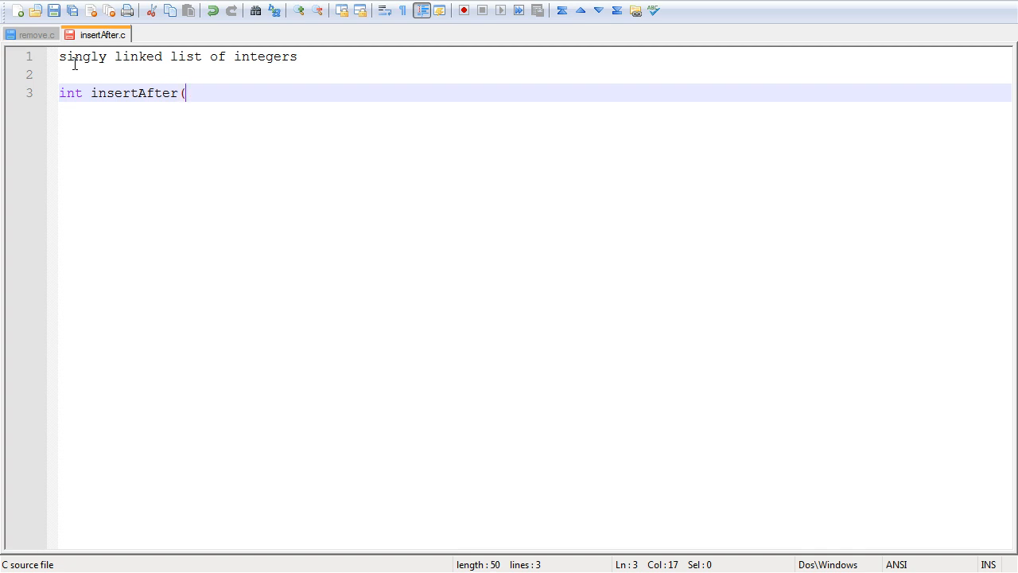
pyautogui.write('El')
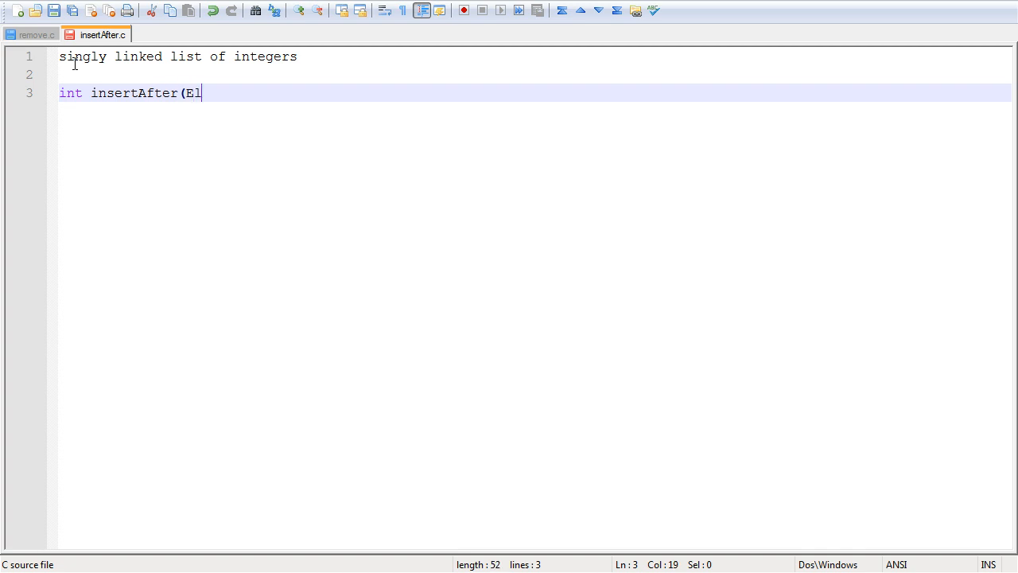
pyautogui.write('ement *')
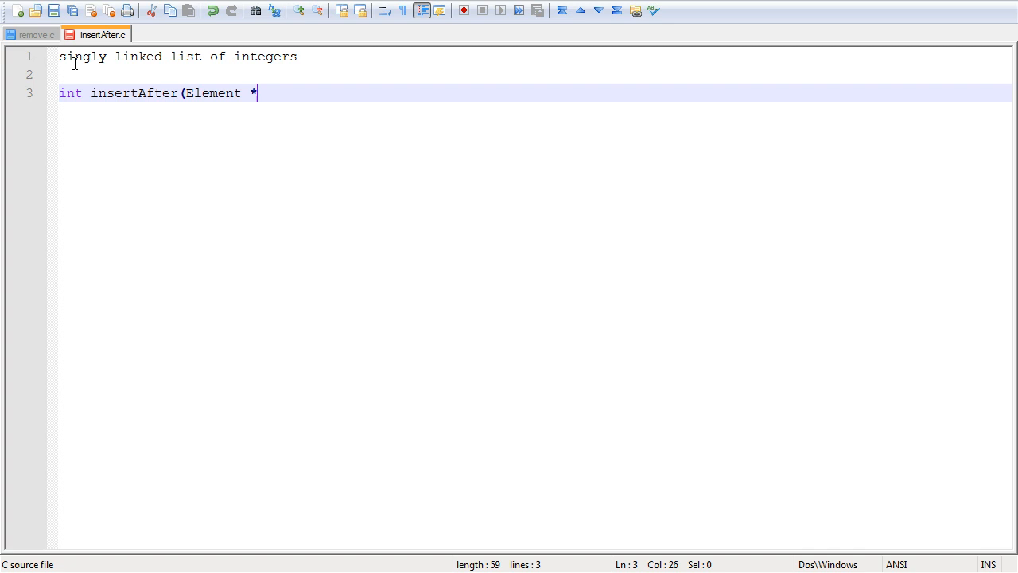
pyautogui.write('elem,')
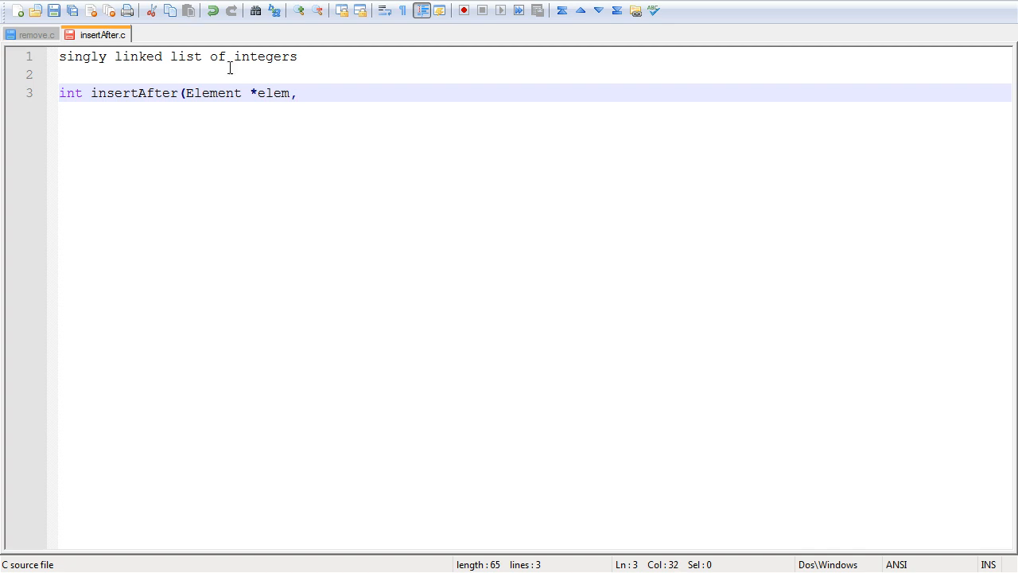
pyautogui.doubleClick(273, 93)
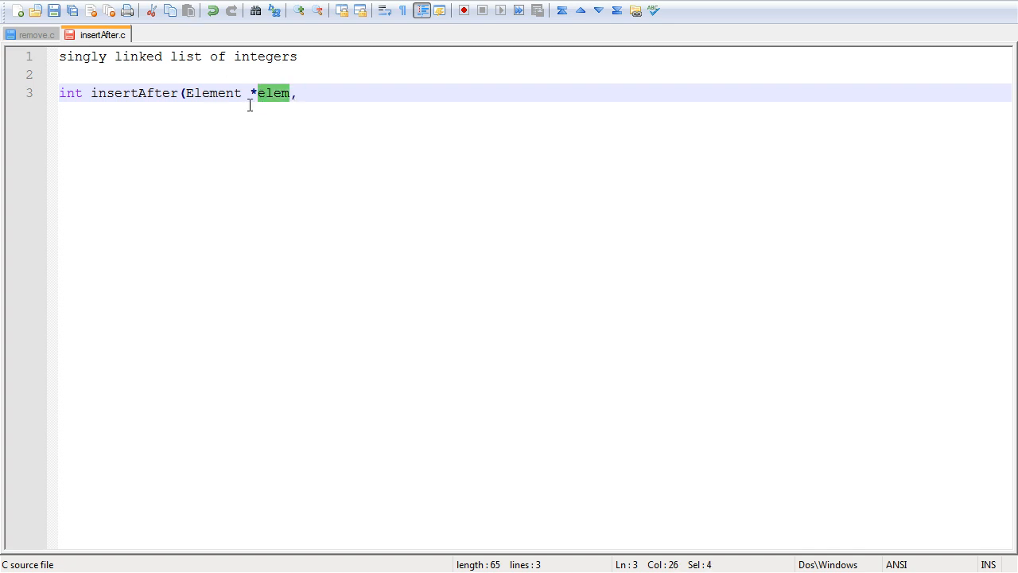
pyautogui.moveTo(226, 109)
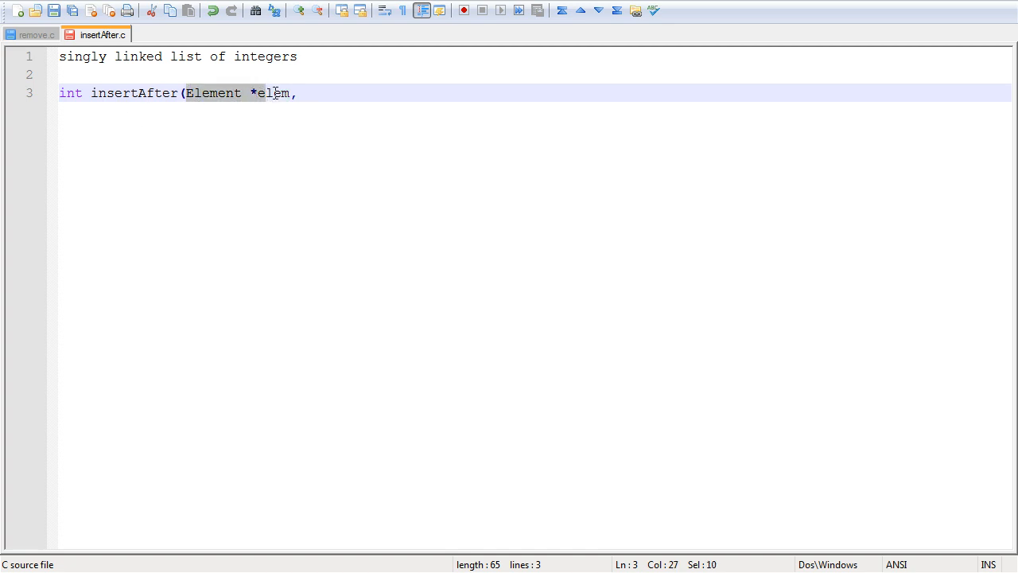
pyautogui.click(306, 93)
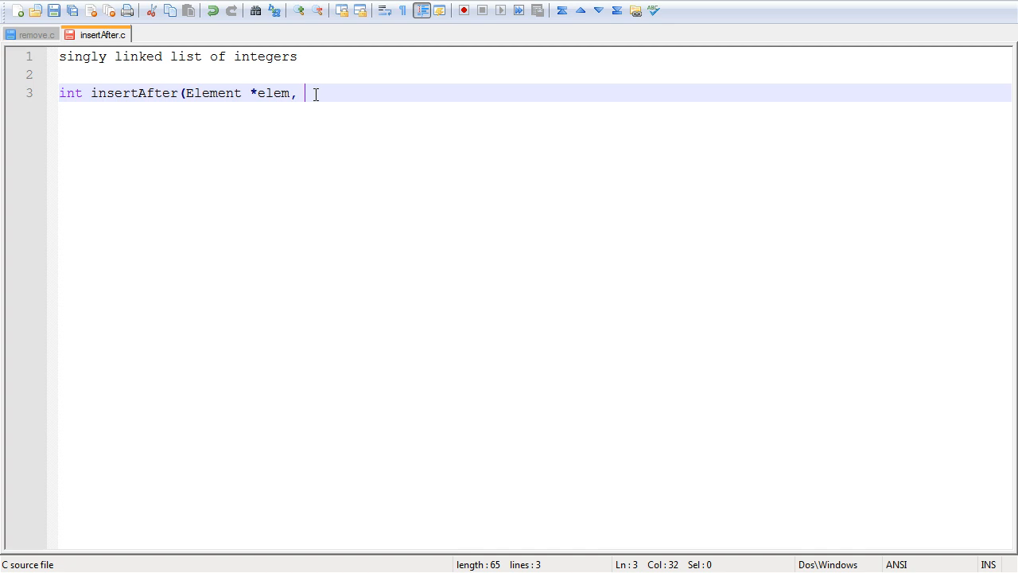
pyautogui.write('int data')
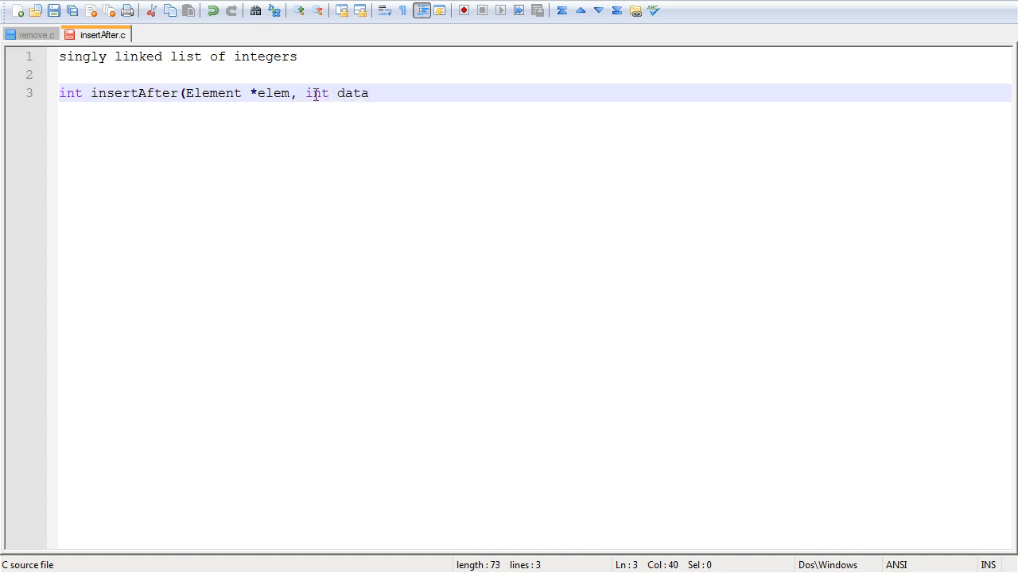
pyautogui.write(');')
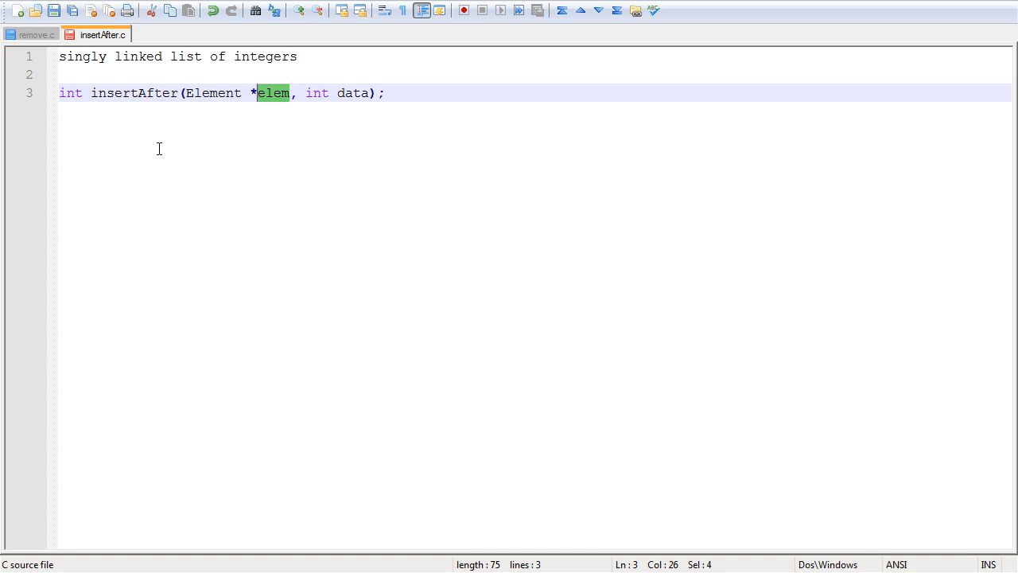
pyautogui.moveTo(330, 102)
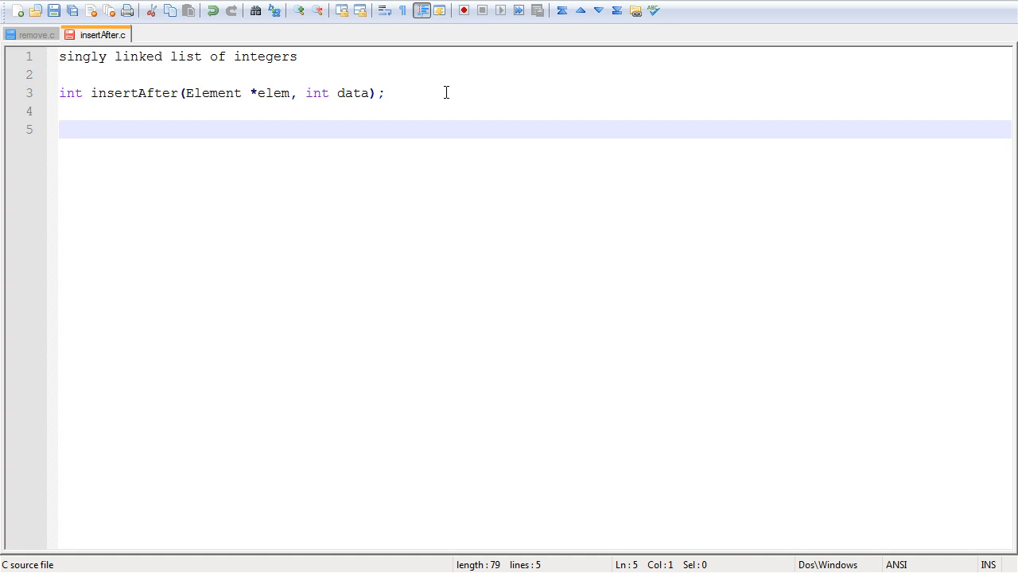
# Add 'head' and 'tail' notes on lines 5–6, with empty lines below them.
pyautogui.write('head')
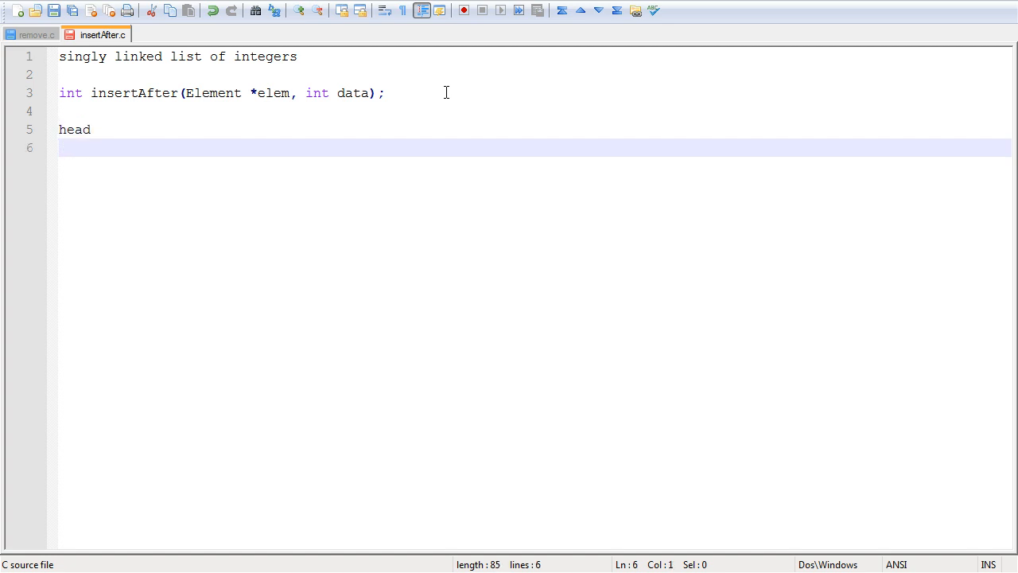
pyautogui.write('tail')
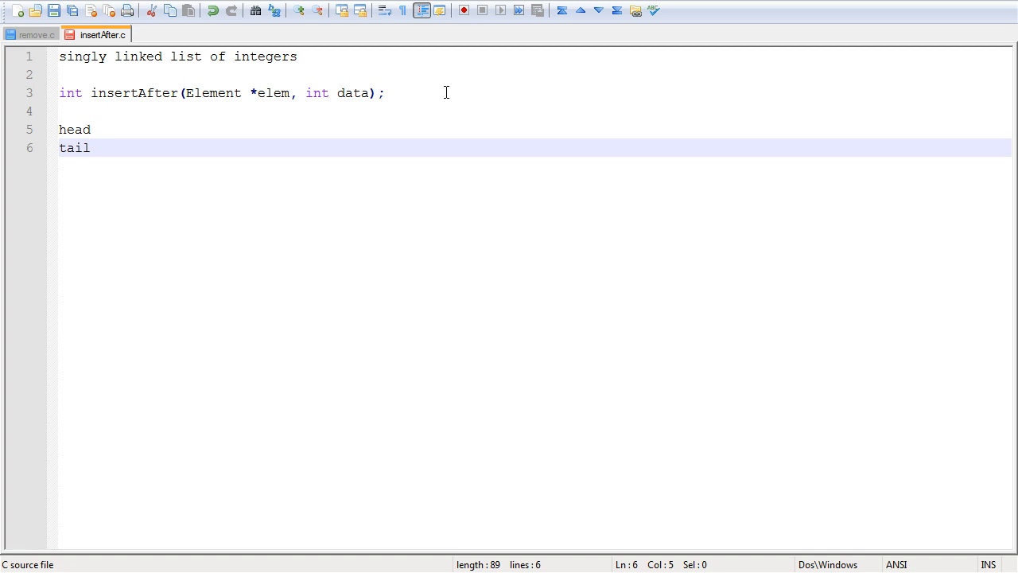
pyautogui.click(90, 148)
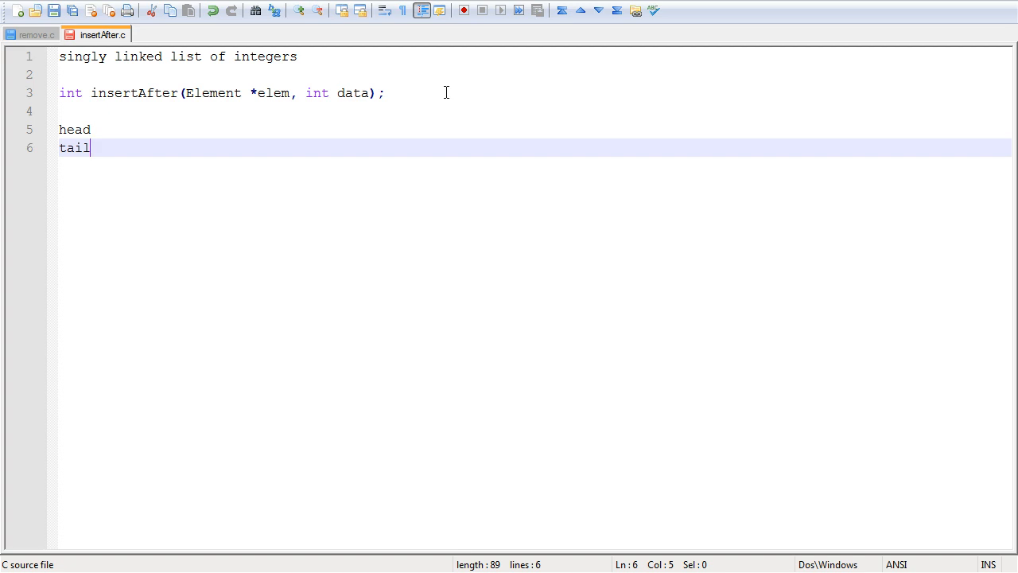
pyautogui.press('Enter')
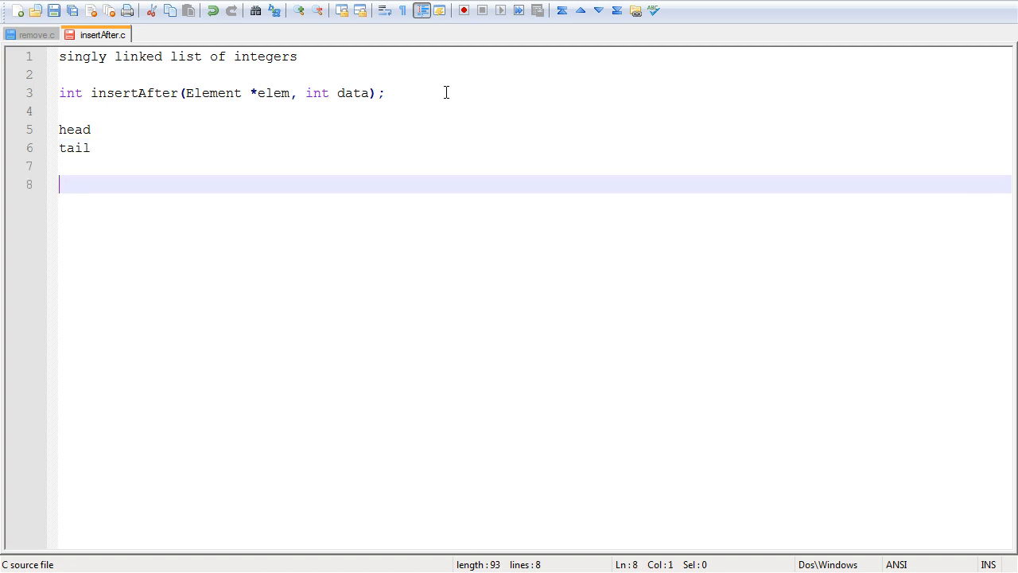
pyautogui.moveTo(223, 158)
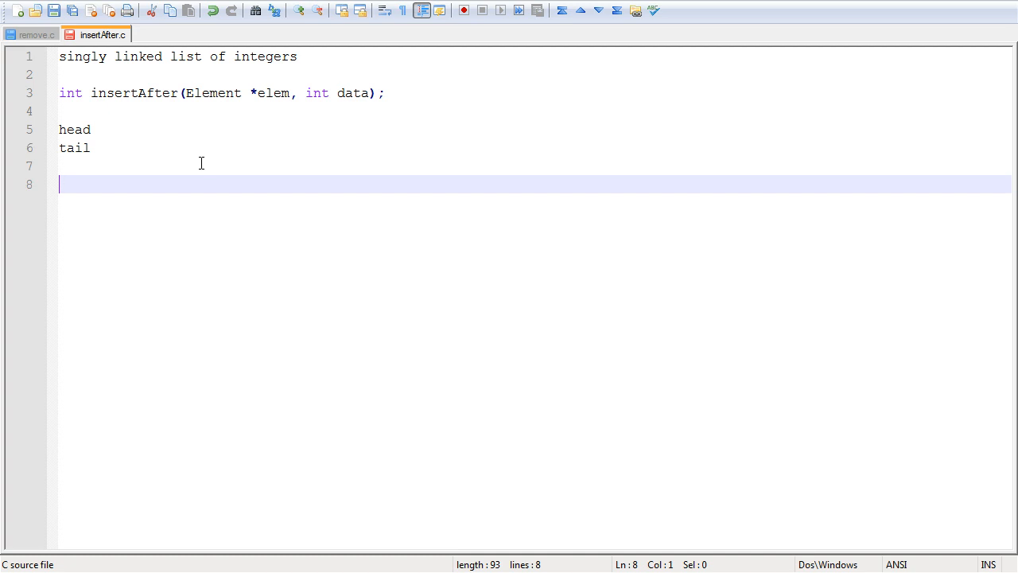
pyautogui.click(291, 94)
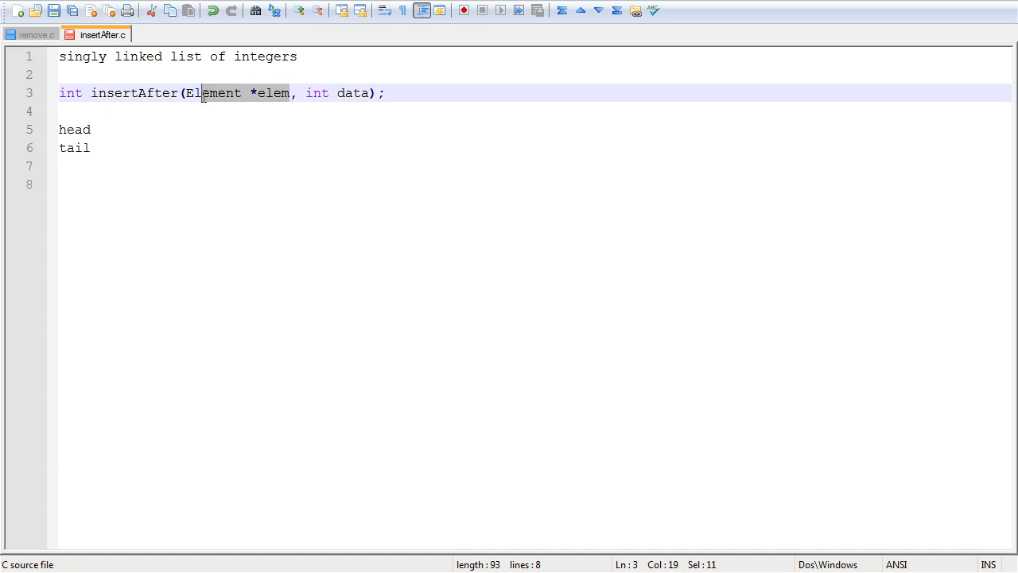
pyautogui.click(187, 93)
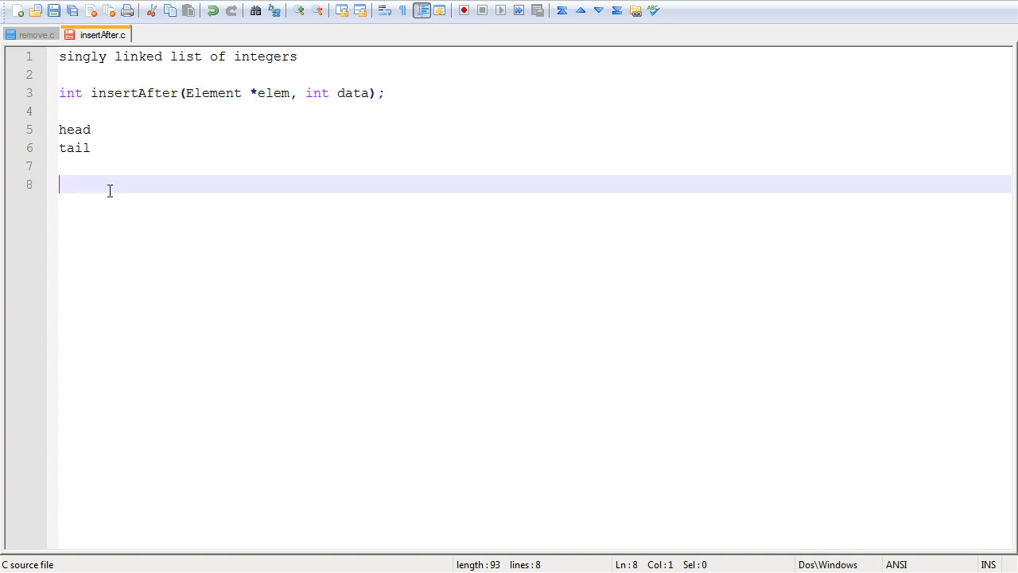
# Type 'NULL pointer => insert at the beginning' on line 8.
pyautogui.write('NULL pointer')
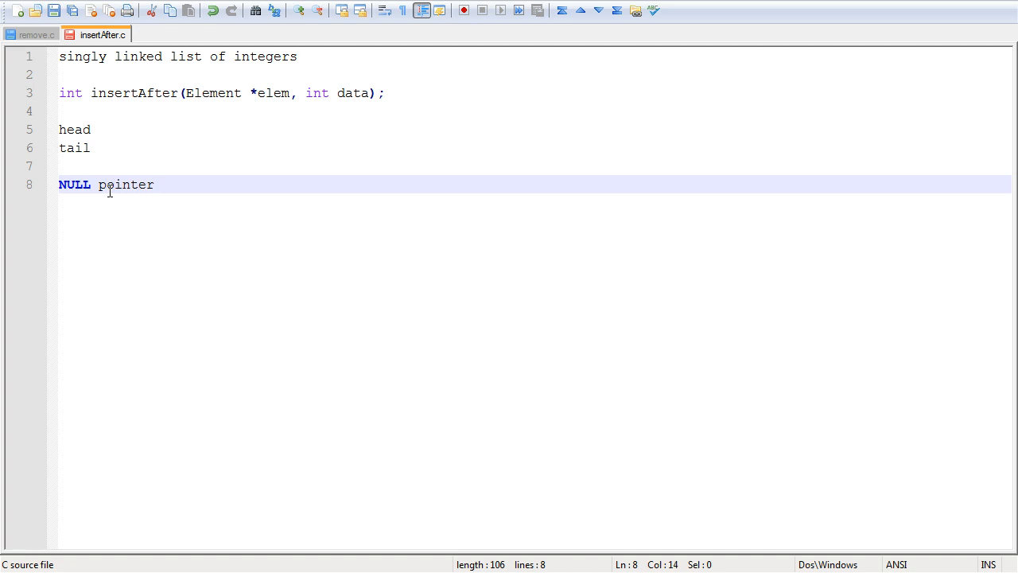
pyautogui.write('=>')
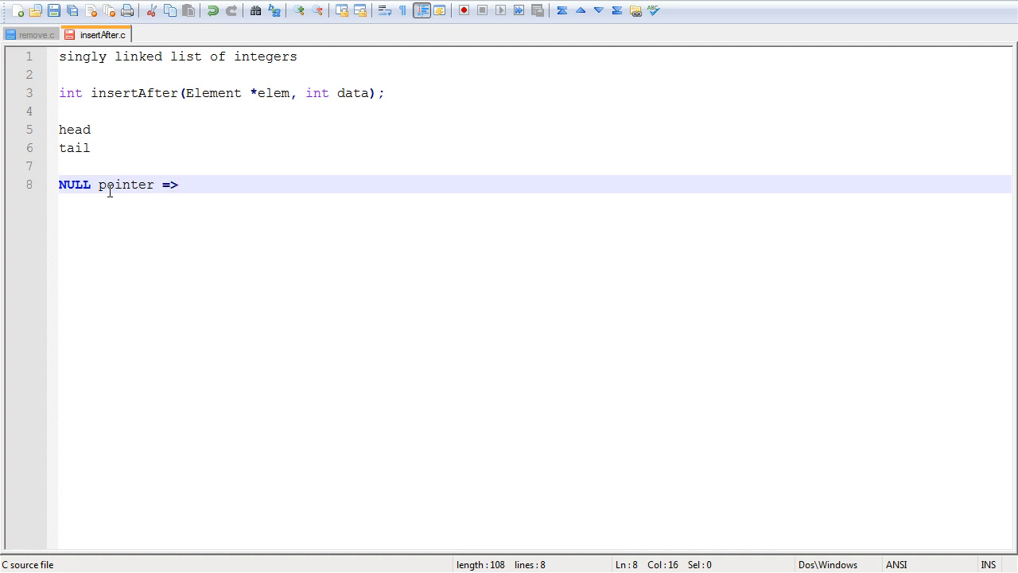
pyautogui.write('insert at the be')
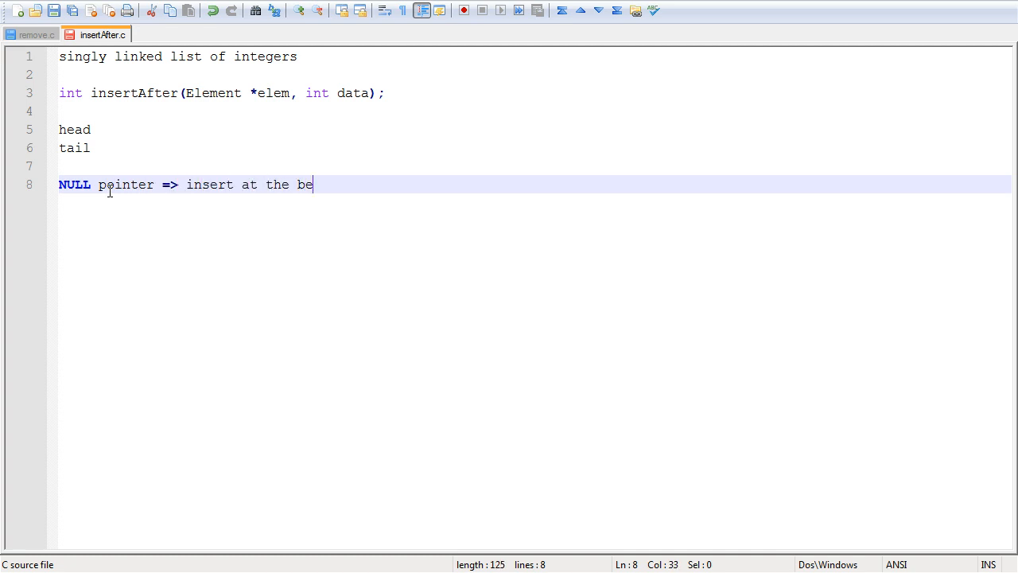
pyautogui.write('ginning')
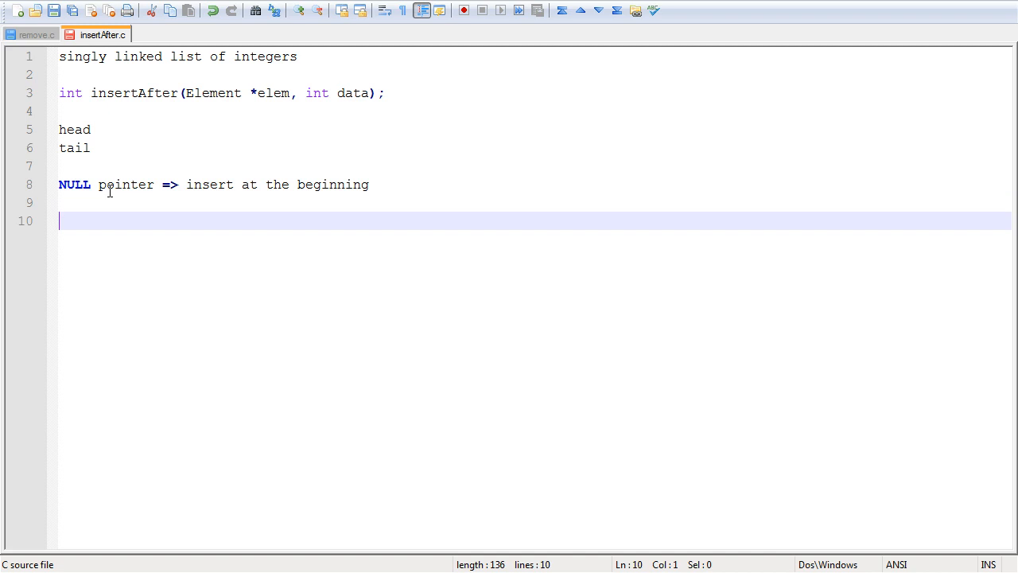
# Write 'typedef struct Element{' containing 'struct Element *next;' and 'int data;', closed by '}Element;'.
pyautogui.write('typedef')
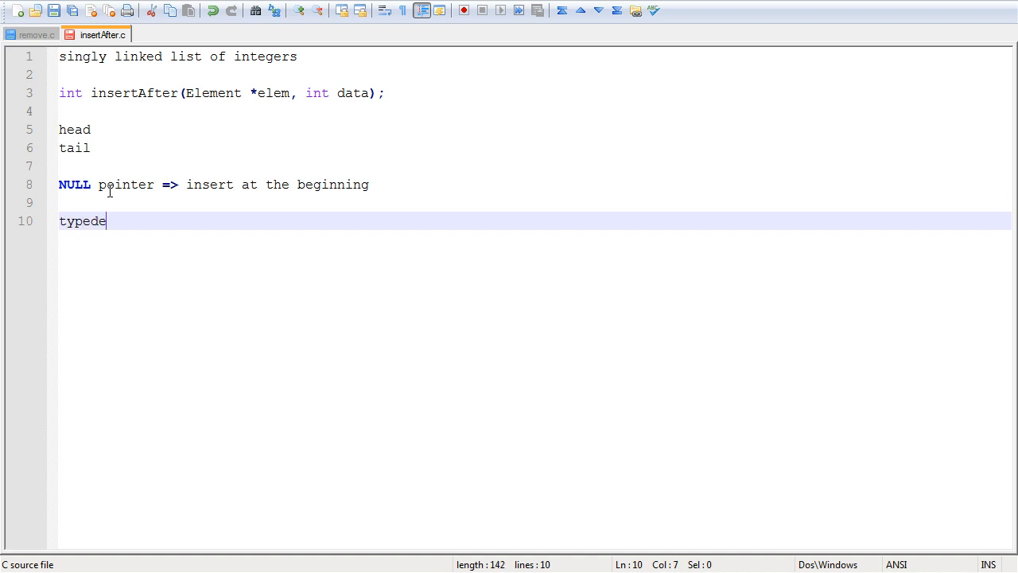
pyautogui.write('f struct El')
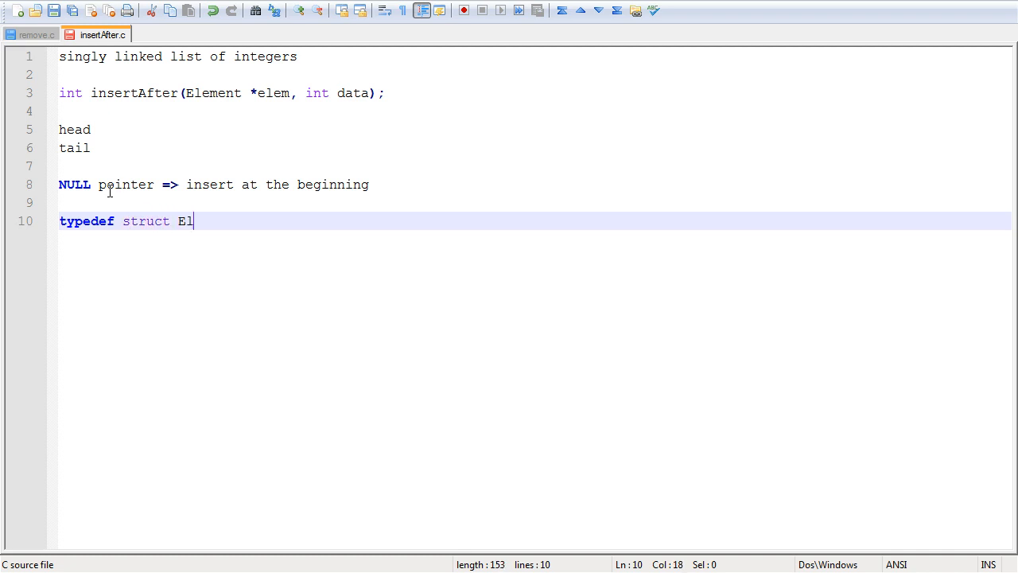
pyautogui.write('ement{')
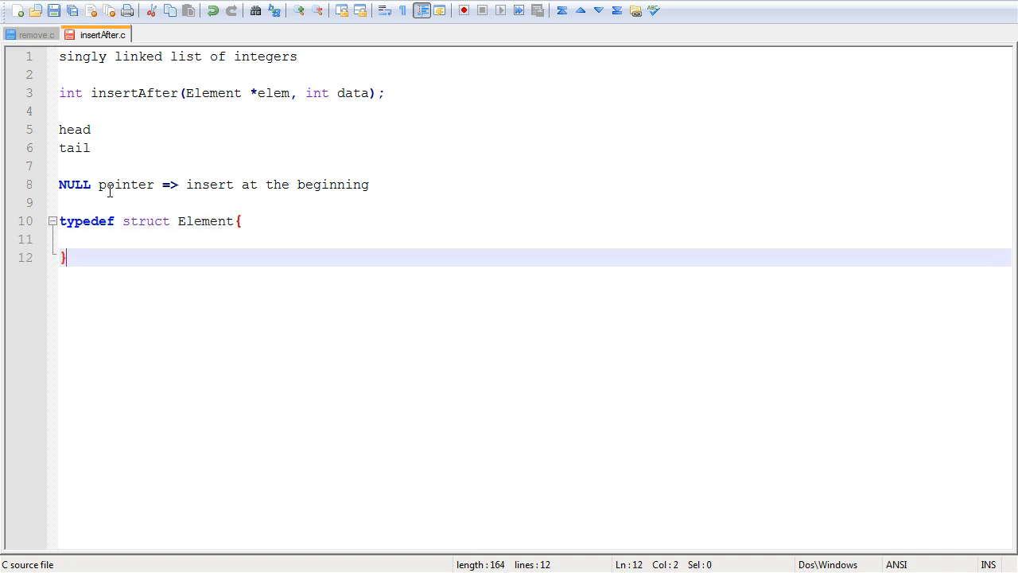
pyautogui.write('Element;')
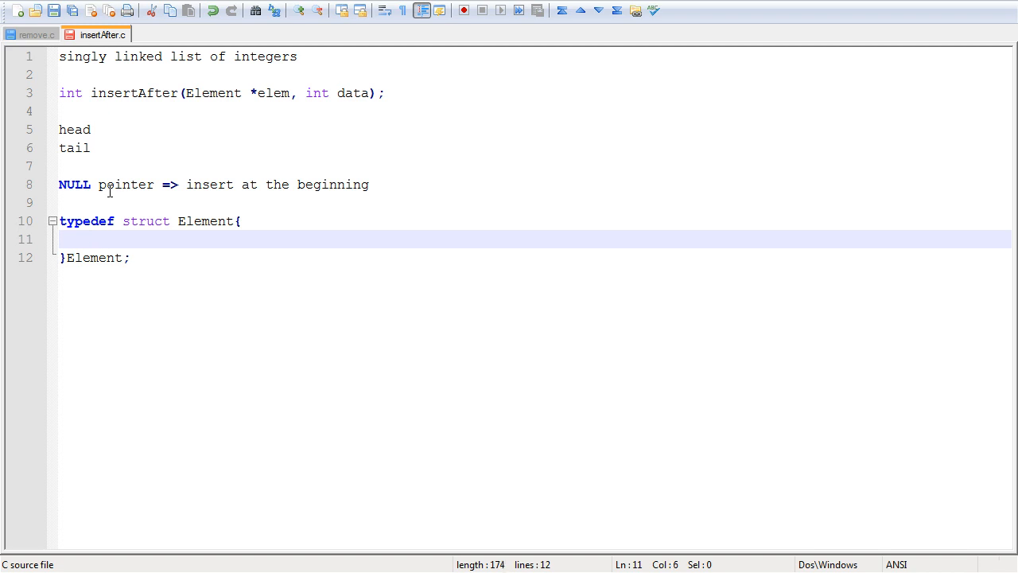
pyautogui.write('struct Element')
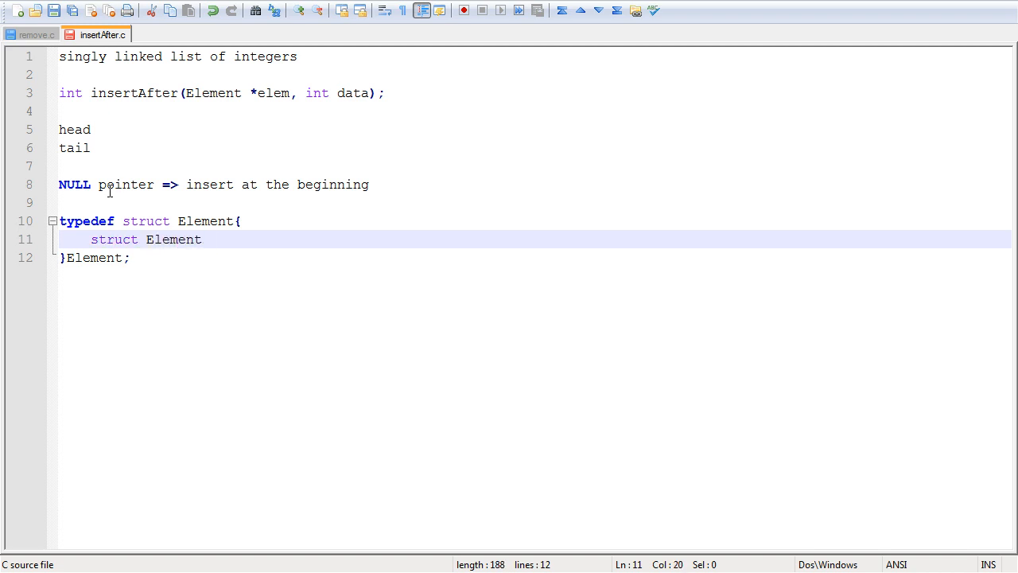
pyautogui.write('*next;')
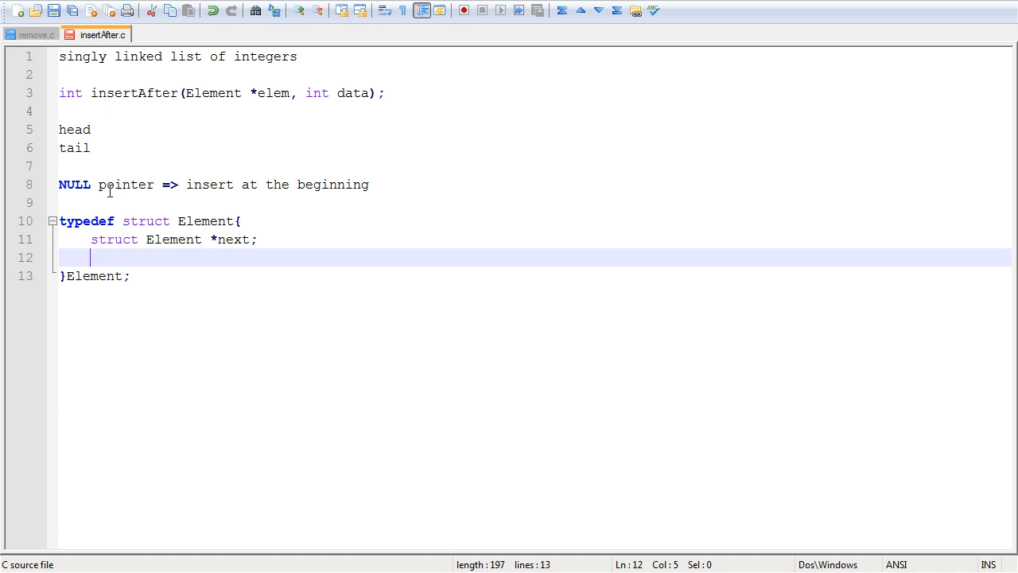
pyautogui.write('int data;')
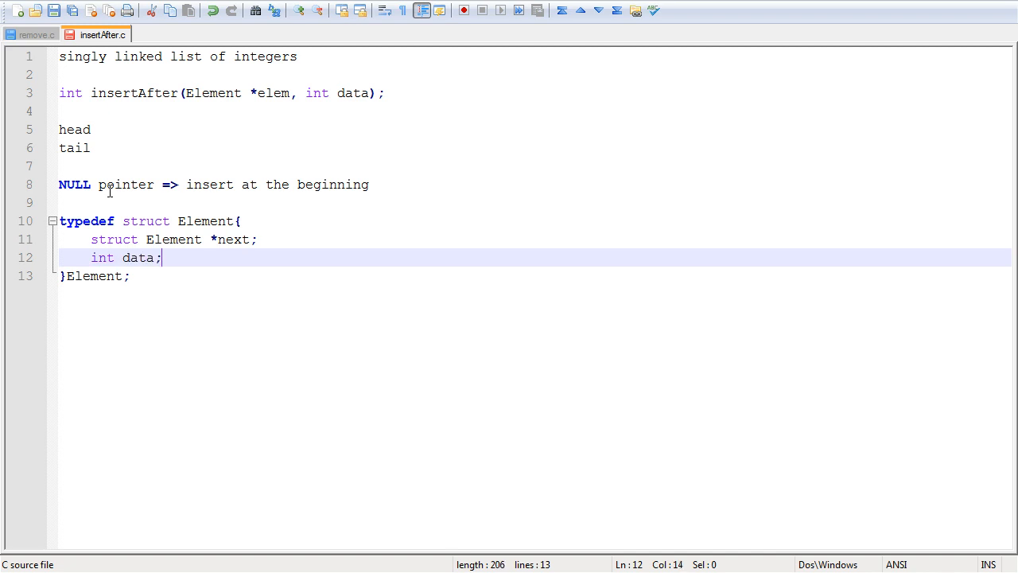